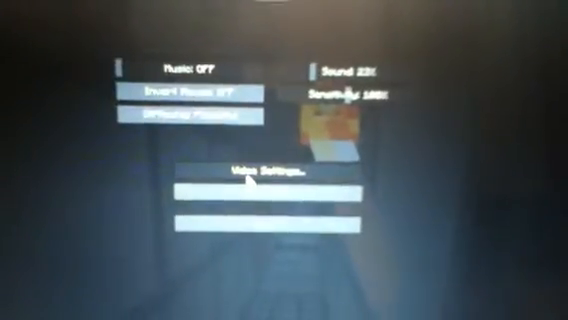
Show the Video Settings screen with Limit Framerate set to OFF
left_click(258, 172)
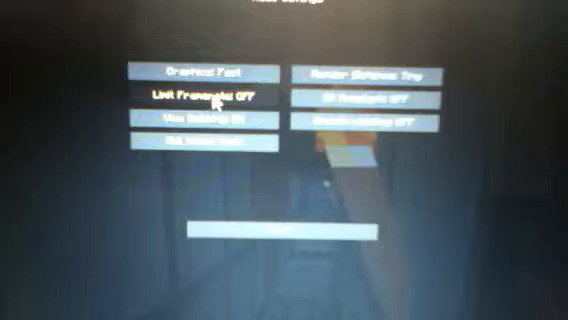